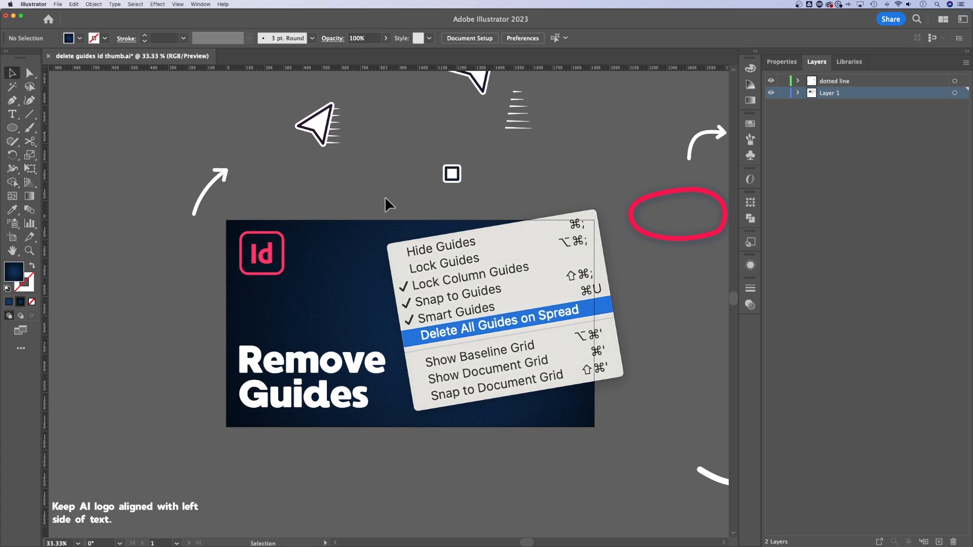
{"action": "mouse_move", "coordinate": [385, 204]}
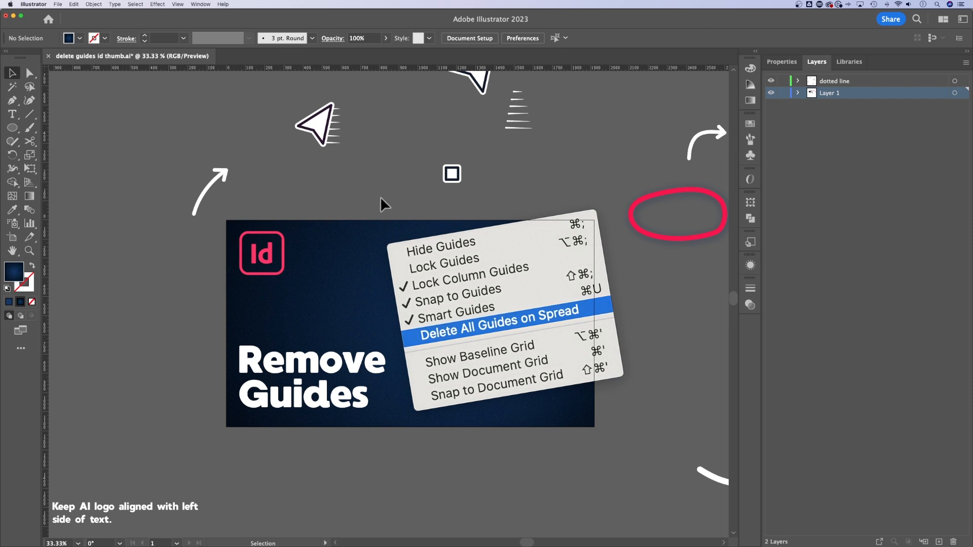
{"action": "mouse_move", "coordinate": [356, 248]}
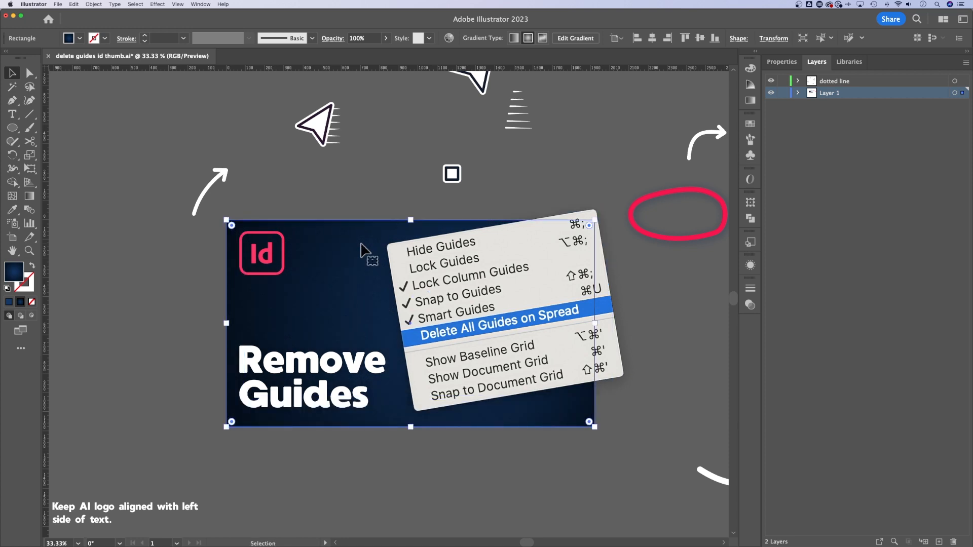
{"action": "mouse_move", "coordinate": [345, 242]}
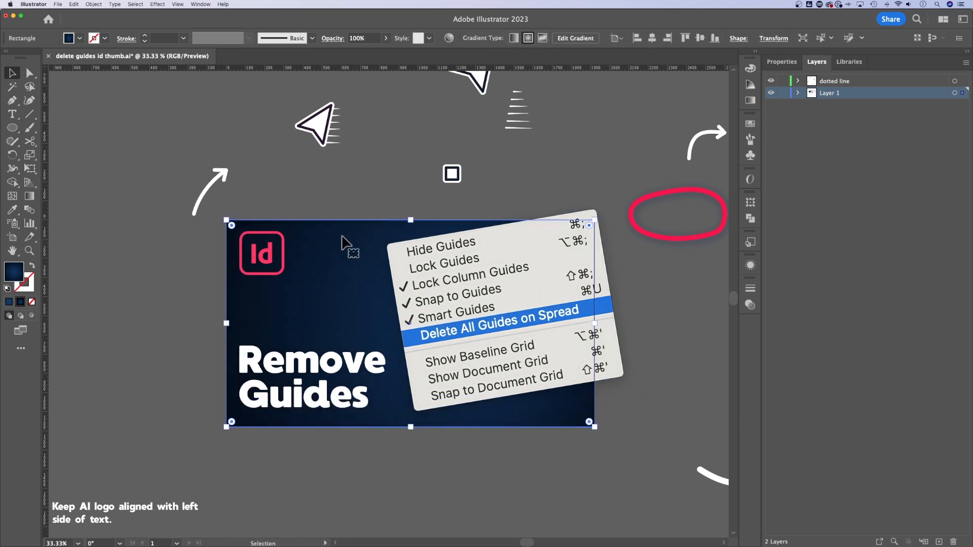
{"action": "mouse_move", "coordinate": [350, 212]}
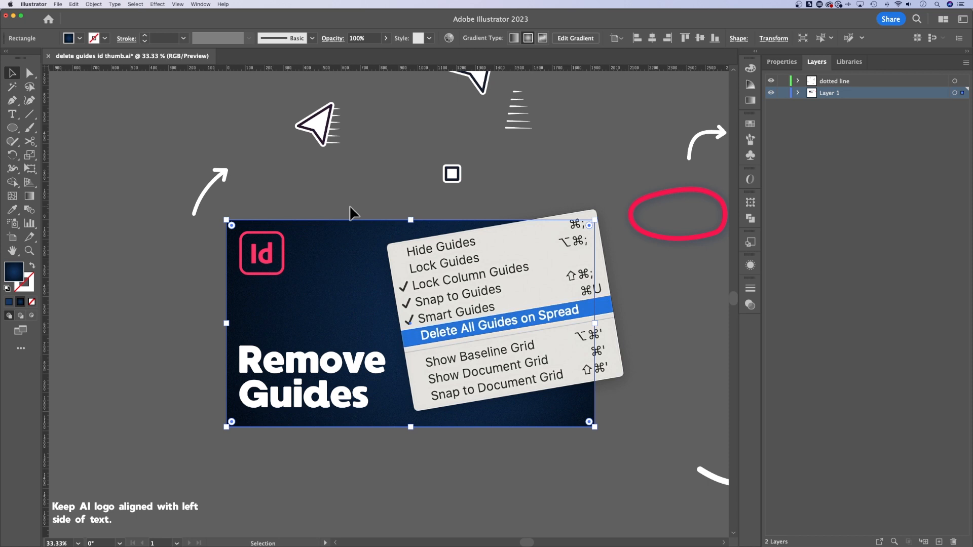
{"action": "mouse_move", "coordinate": [207, 102]}
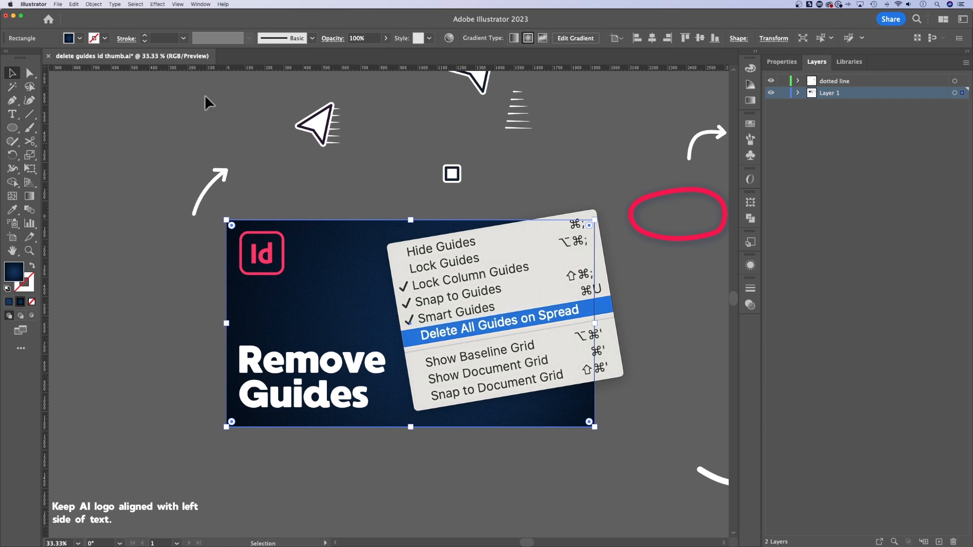
Reach the Lock command in the Object menu for the selected background rectangle.
{"action": "left_click", "coordinate": [93, 4]}
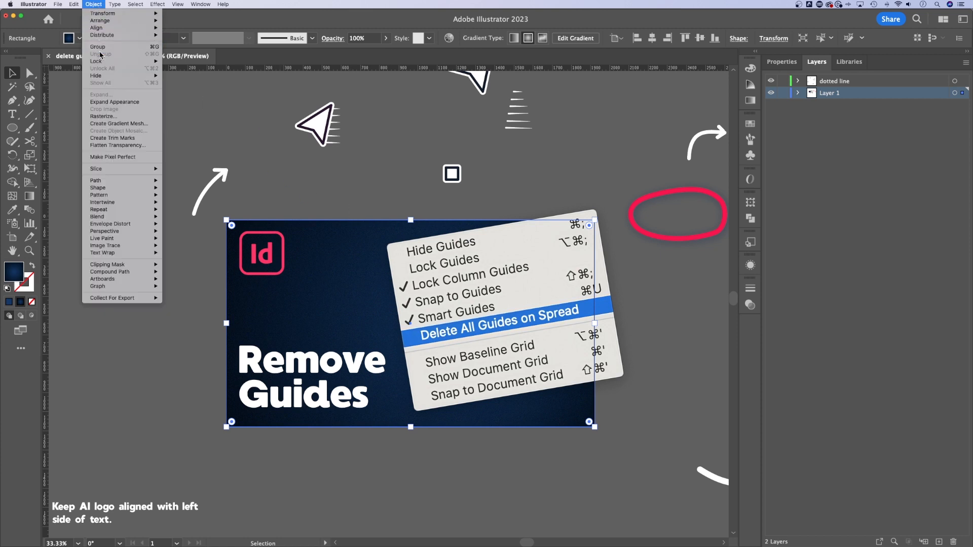
{"action": "mouse_move", "coordinate": [96, 61]}
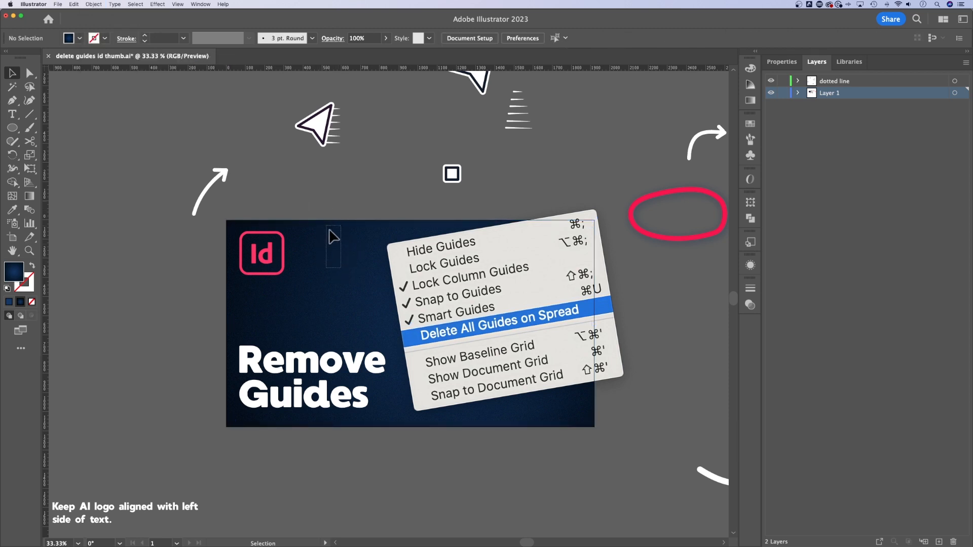
{"action": "mouse_move", "coordinate": [300, 263]}
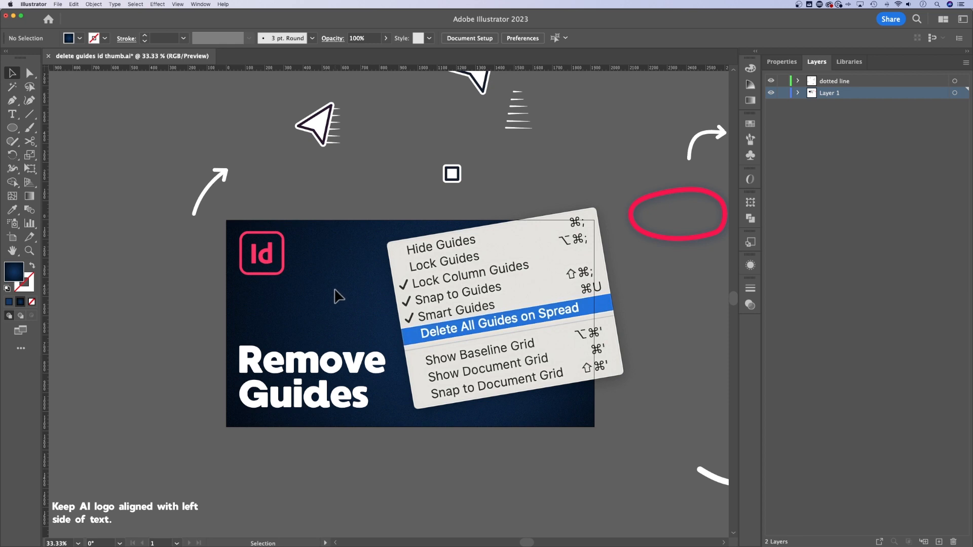
{"action": "left_click", "coordinate": [93, 4]}
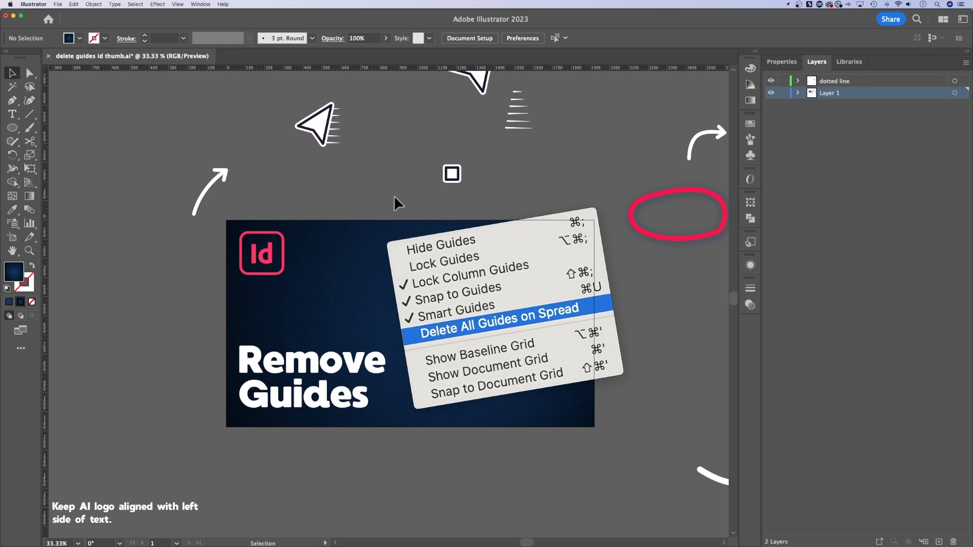
{"action": "mouse_move", "coordinate": [349, 228]}
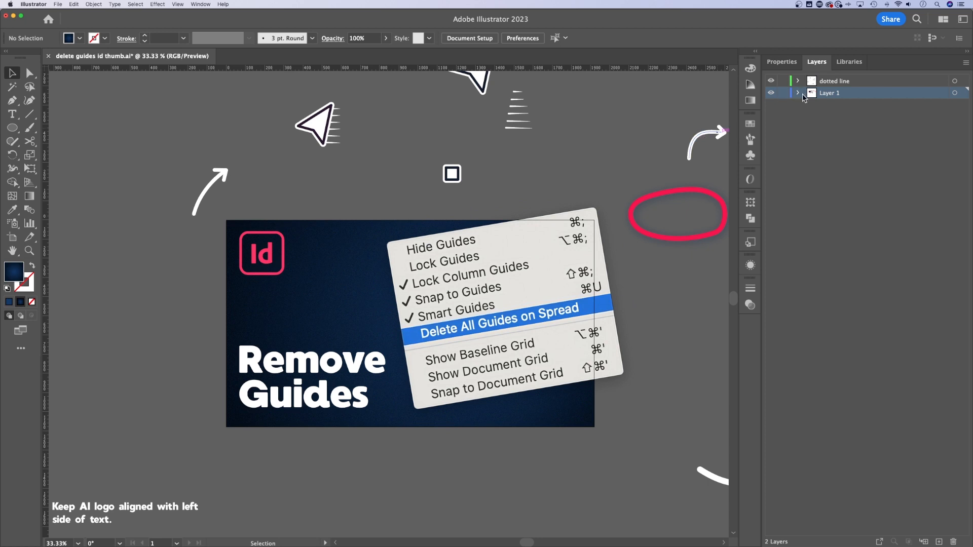
Expand Layer 1 and pick out the locked background <Rectangle> entry among its objects.
{"action": "left_click", "coordinate": [799, 92]}
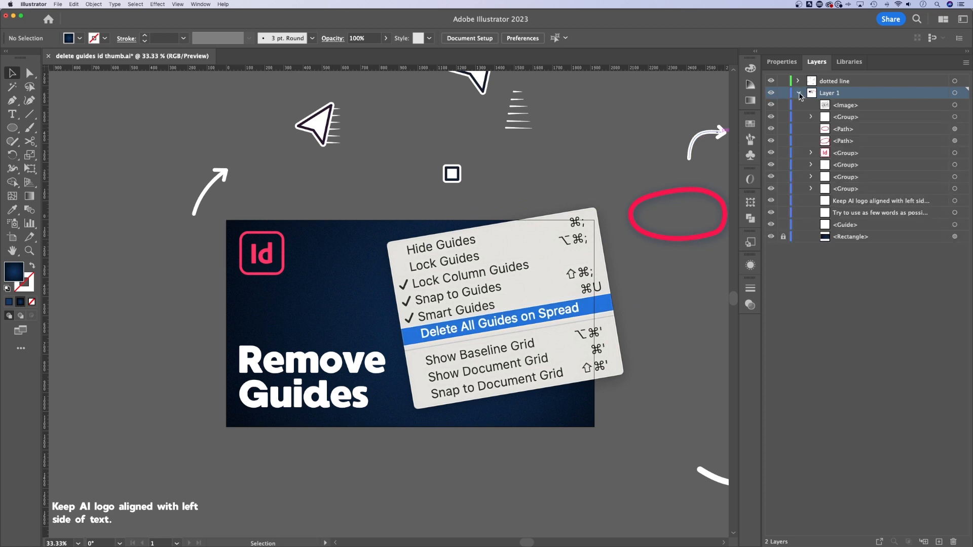
{"action": "left_click", "coordinate": [850, 236]}
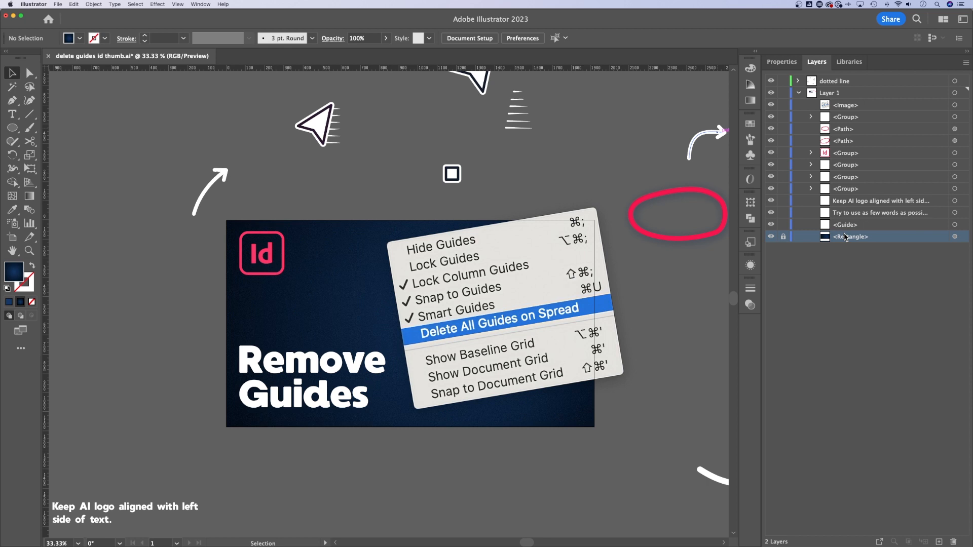
{"action": "mouse_move", "coordinate": [783, 242]}
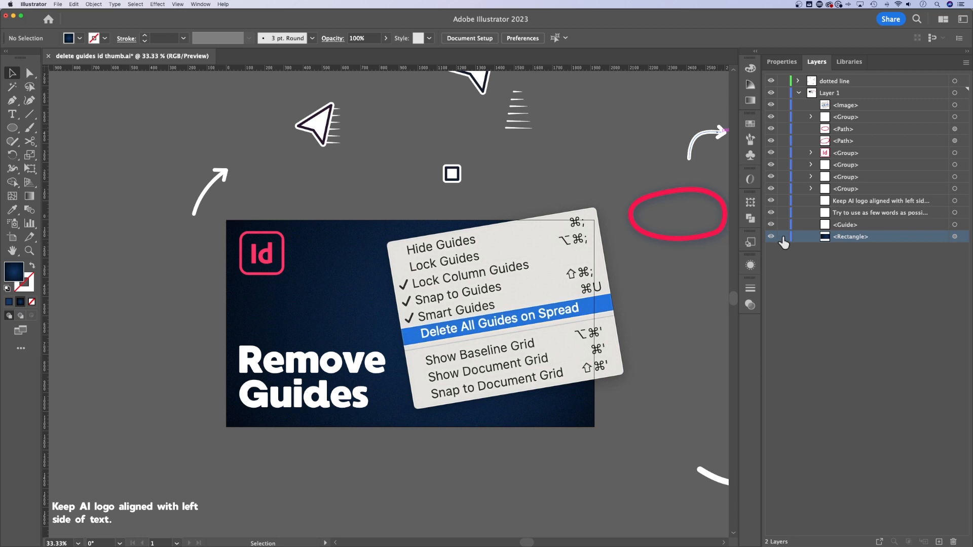
Unlock the background Rectangle, then toggle a <Path> lock on and off so nothing stays locked.
{"action": "left_click", "coordinate": [844, 129]}
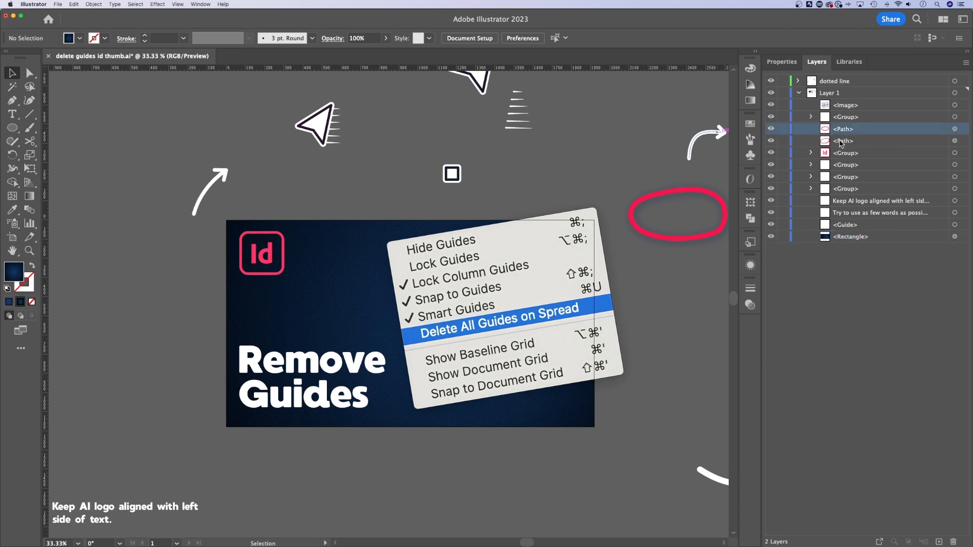
{"action": "left_click", "coordinate": [784, 129]}
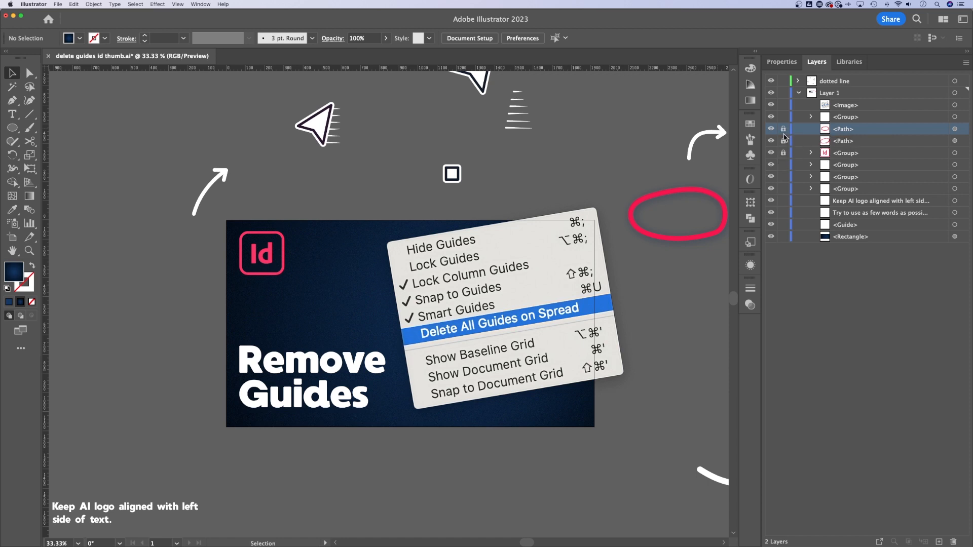
{"action": "left_click", "coordinate": [783, 128]}
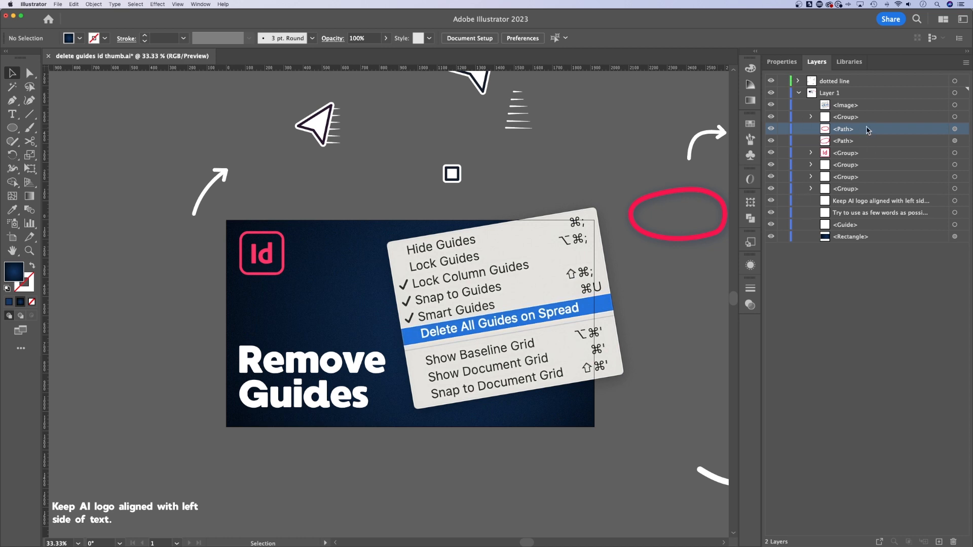
{"action": "mouse_move", "coordinate": [814, 173]}
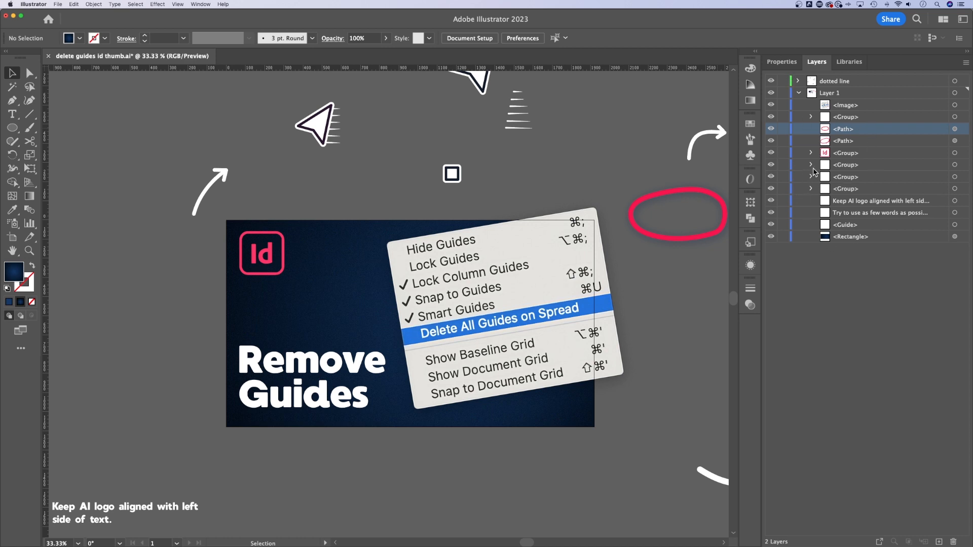
{"action": "mouse_move", "coordinate": [717, 167]}
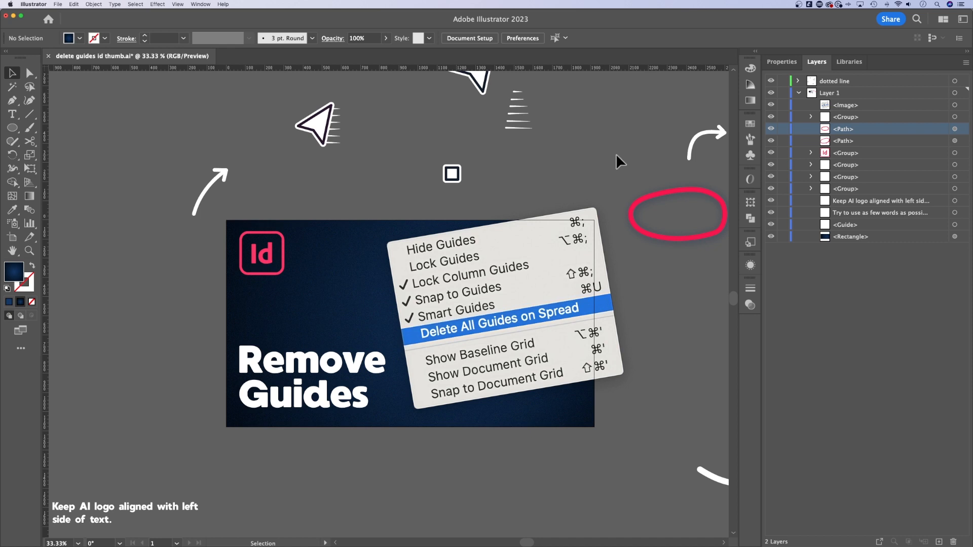
{"action": "mouse_move", "coordinate": [637, 162]}
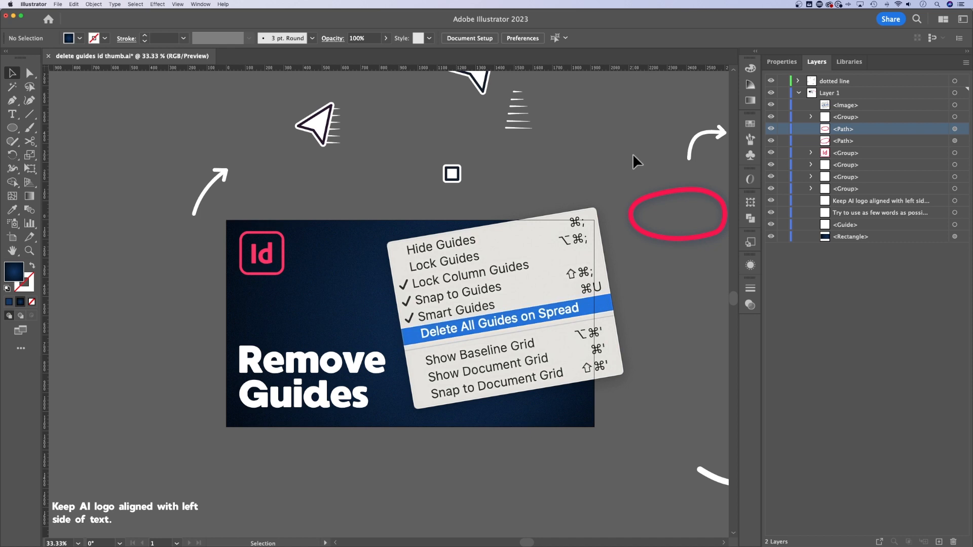